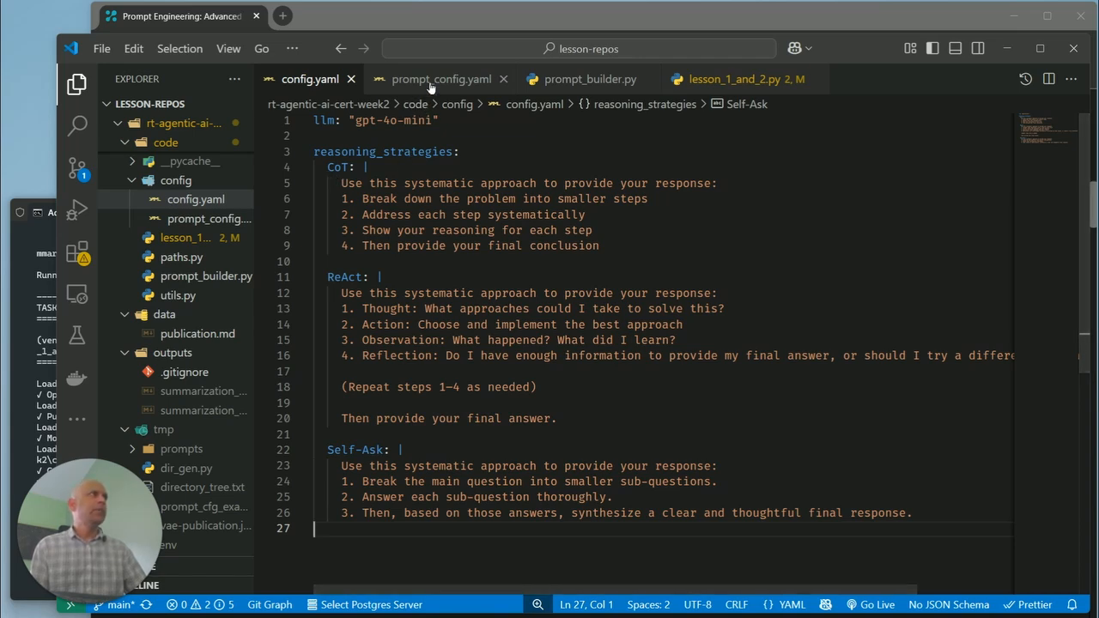
- Show prompt_config.yaml where summarization_prompt_cfg6 sets reasoning_strategy to CoT
click(443, 79)
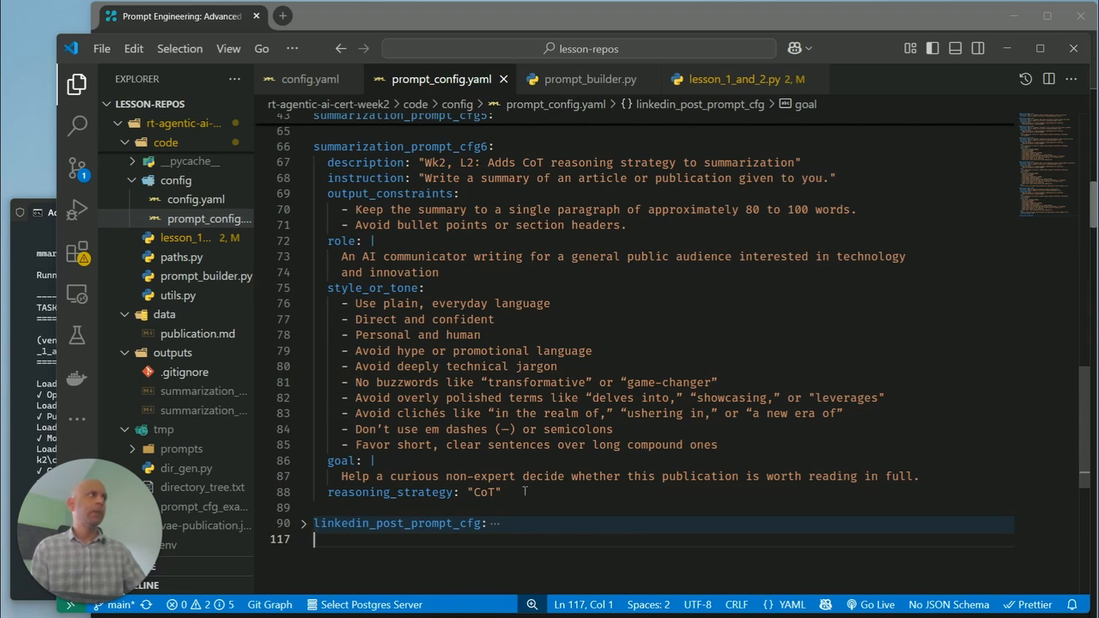
mouse_move(590, 79)
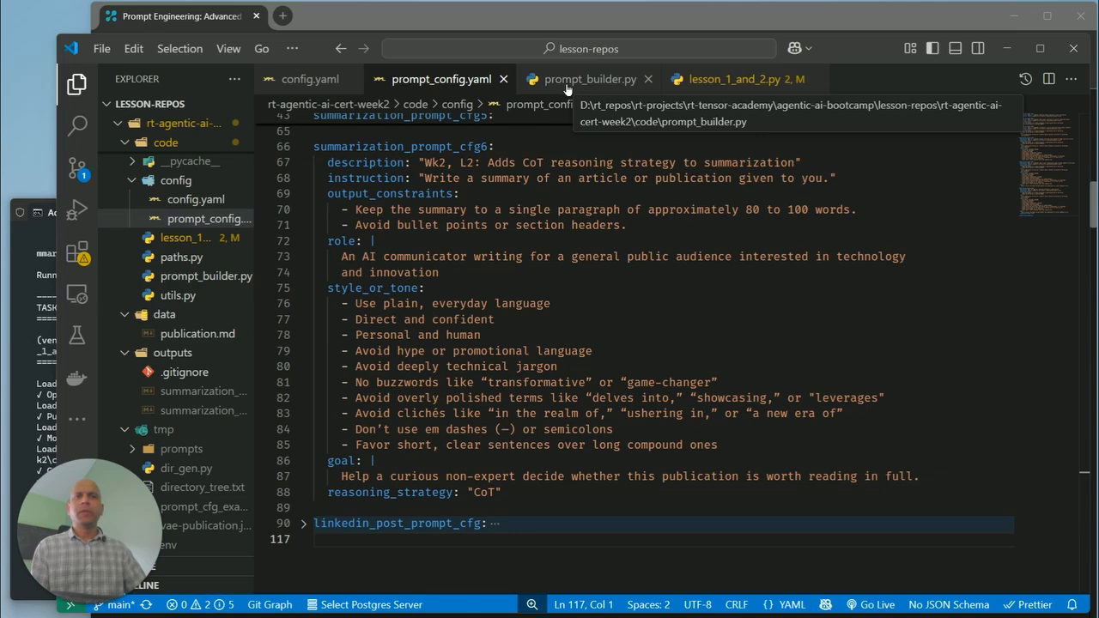
- Browse build_prompt_from_config in prompt_builder.py, which accepts an optional app_config
click(590, 79)
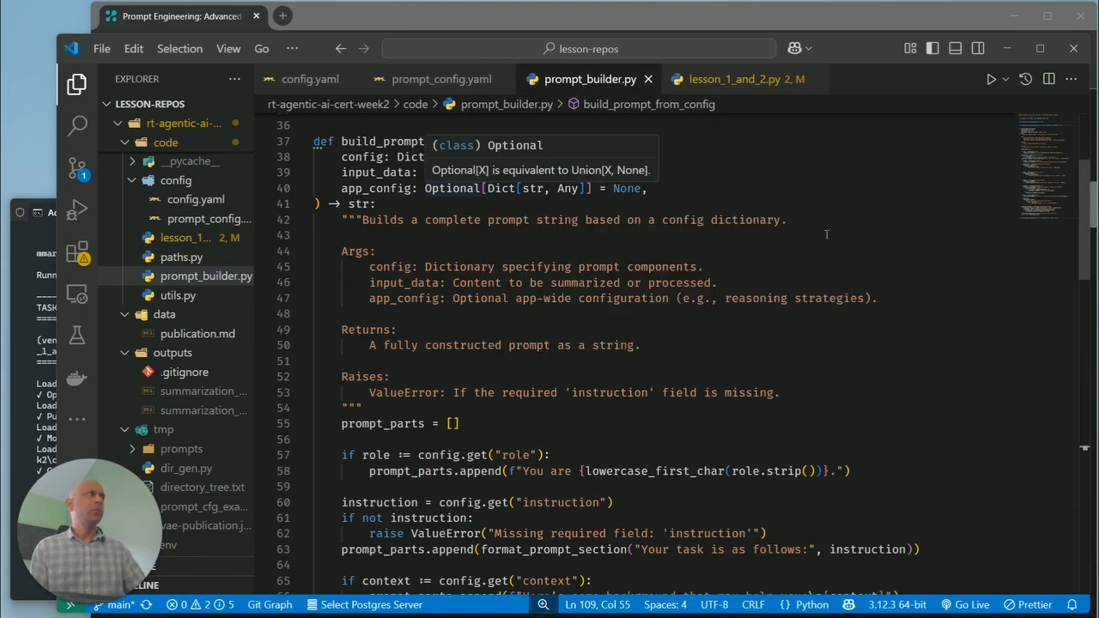
scroll(down, 3)
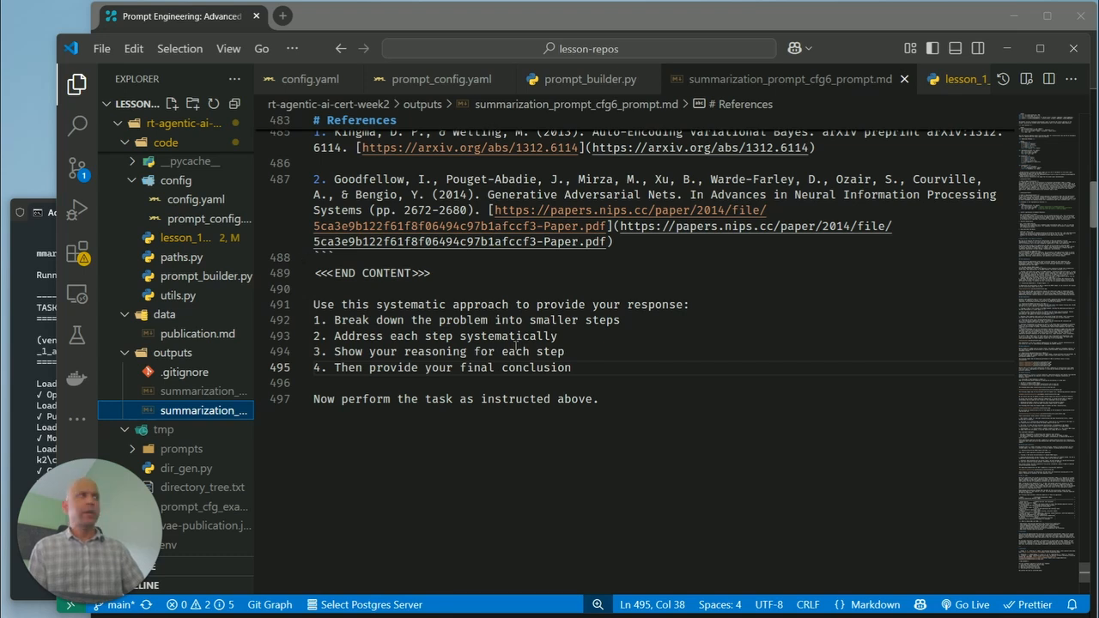
- Highlight the four injected CoT reasoning steps at the end of summarization_prompt_cfg6_prompt.md
drag(314, 304, 571, 367)
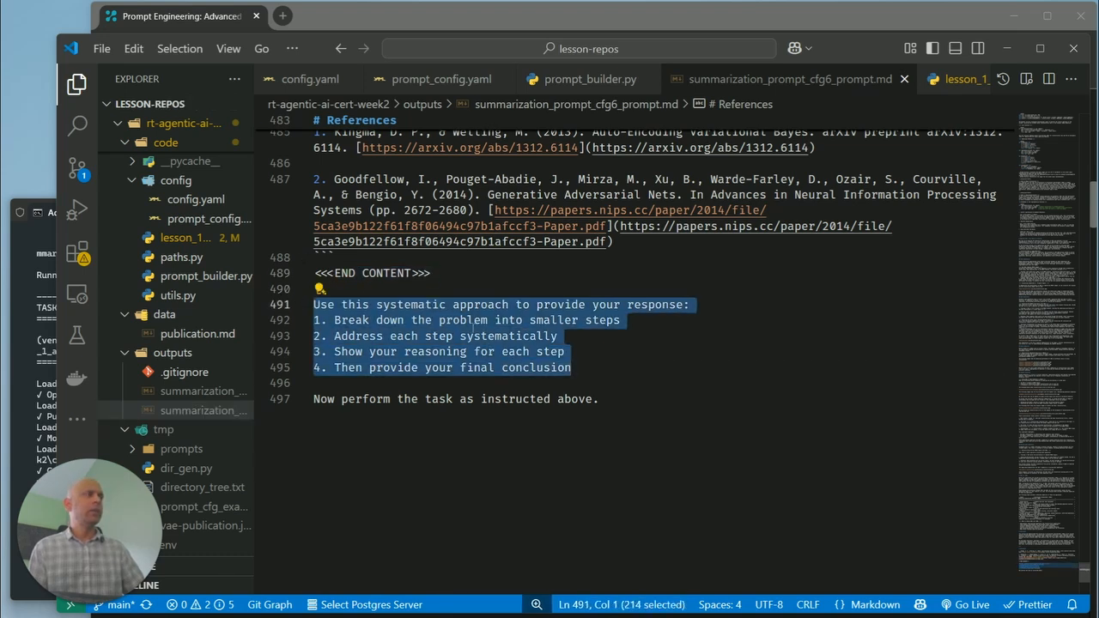
click(571, 368)
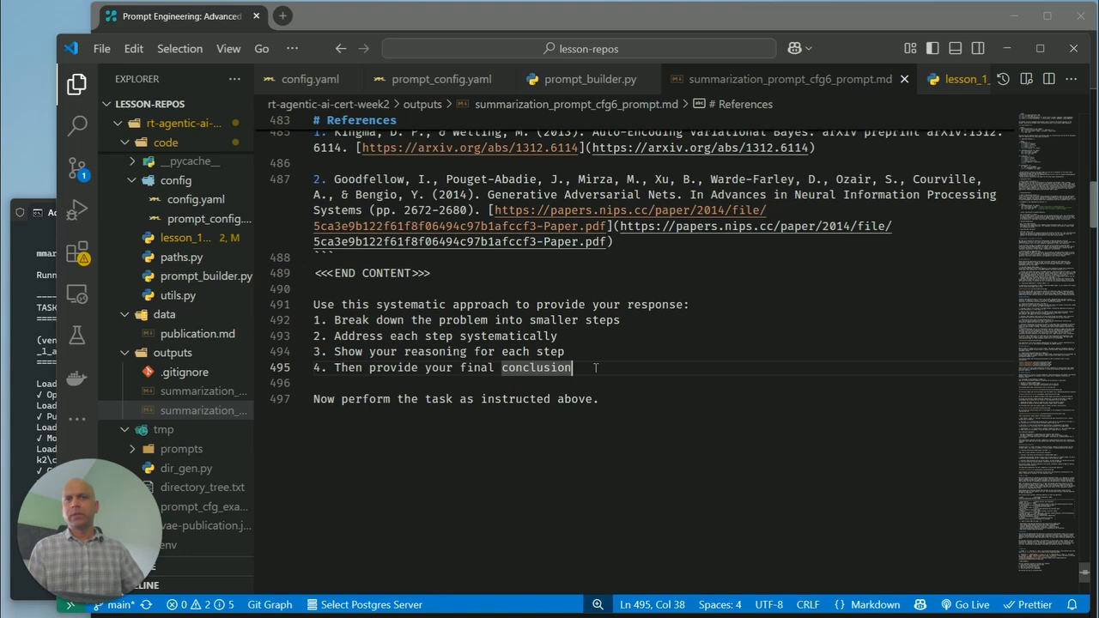